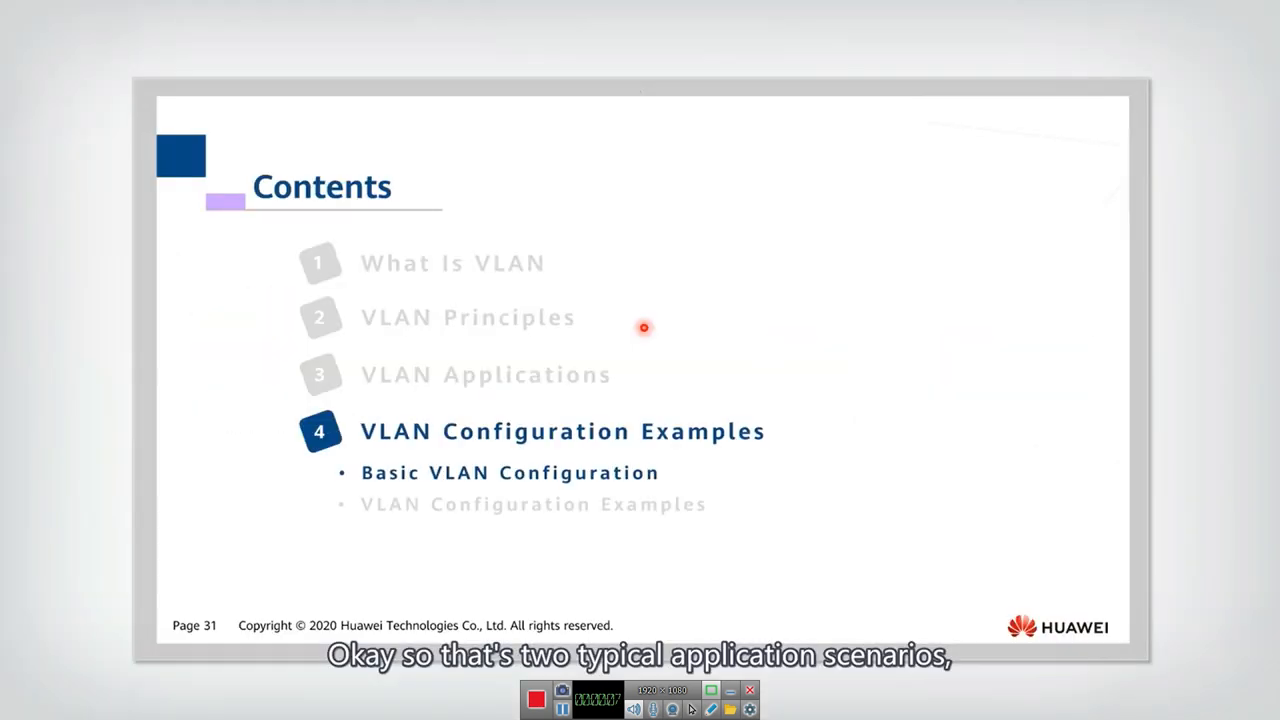
pyautogui.moveTo(642, 349)
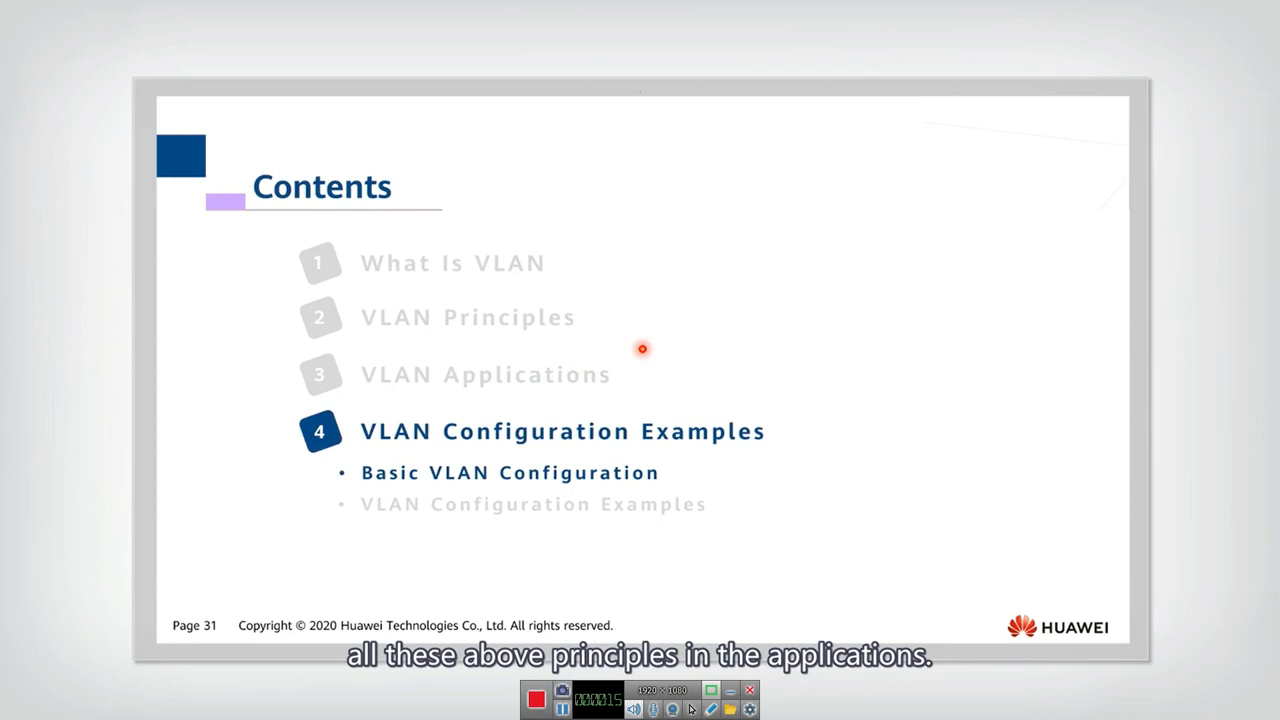
pyautogui.moveTo(633, 365)
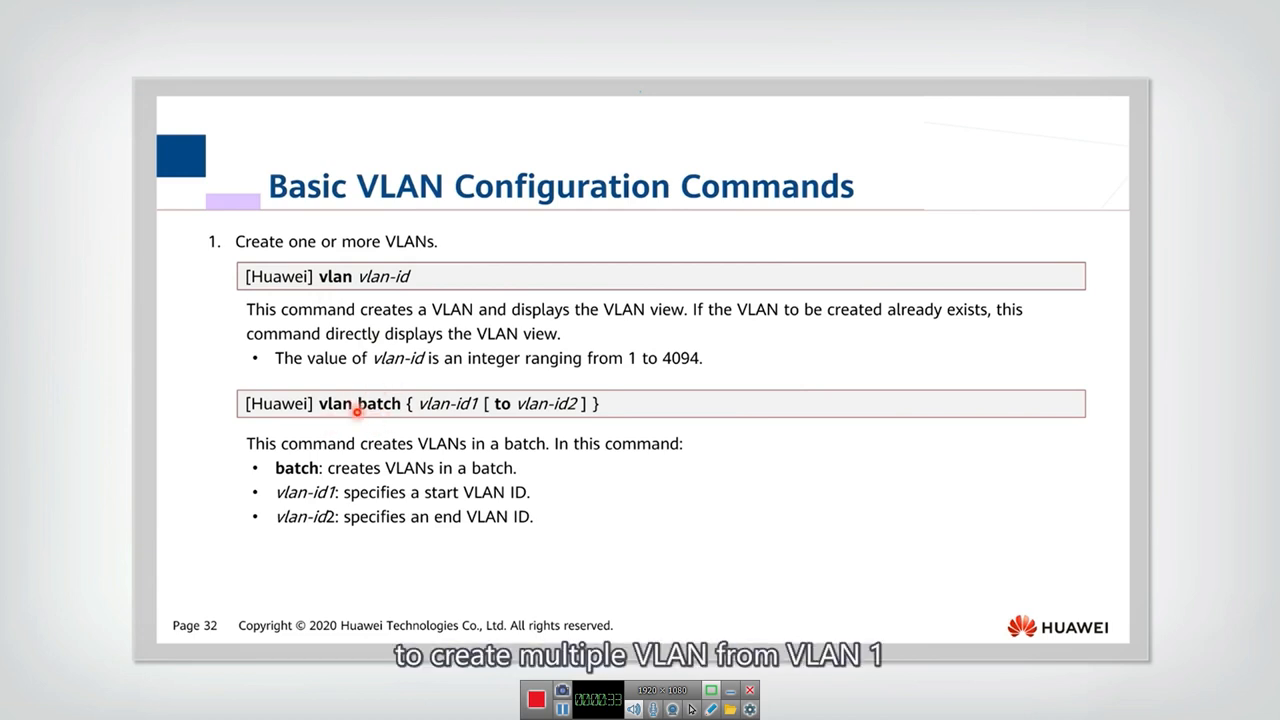
pyautogui.moveTo(489, 399)
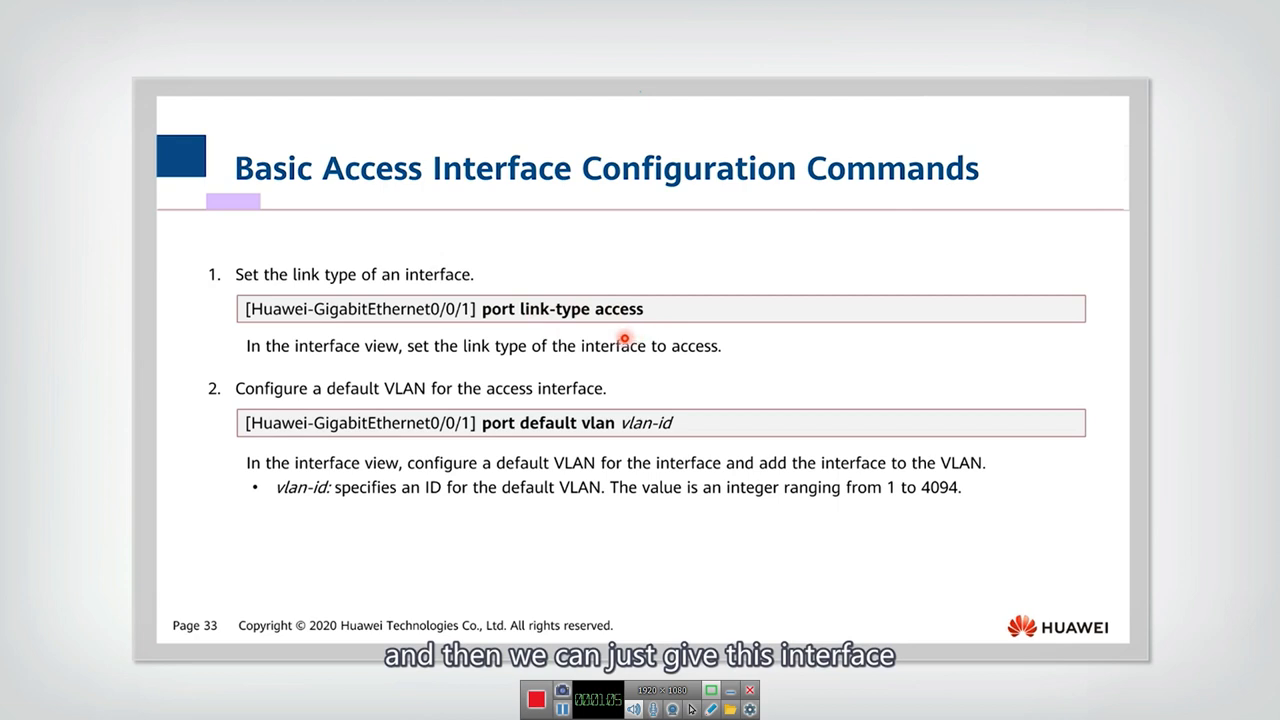
pyautogui.moveTo(652, 449)
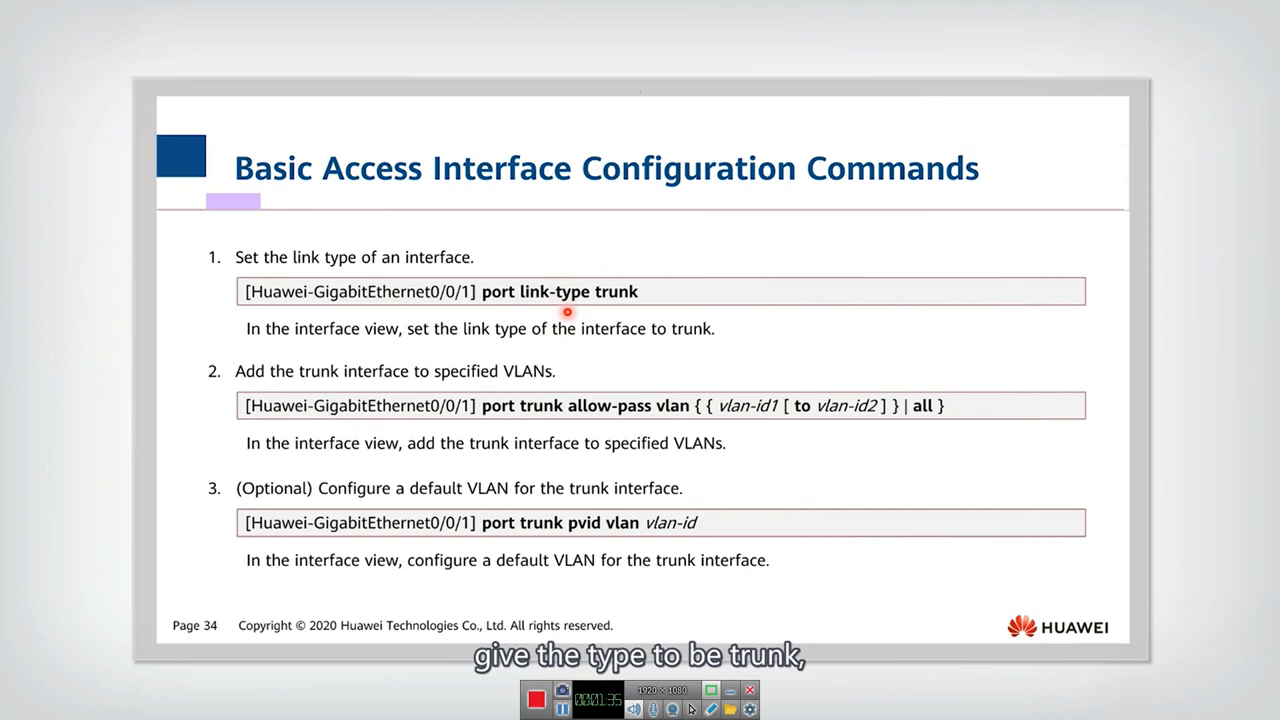
pyautogui.moveTo(603, 296)
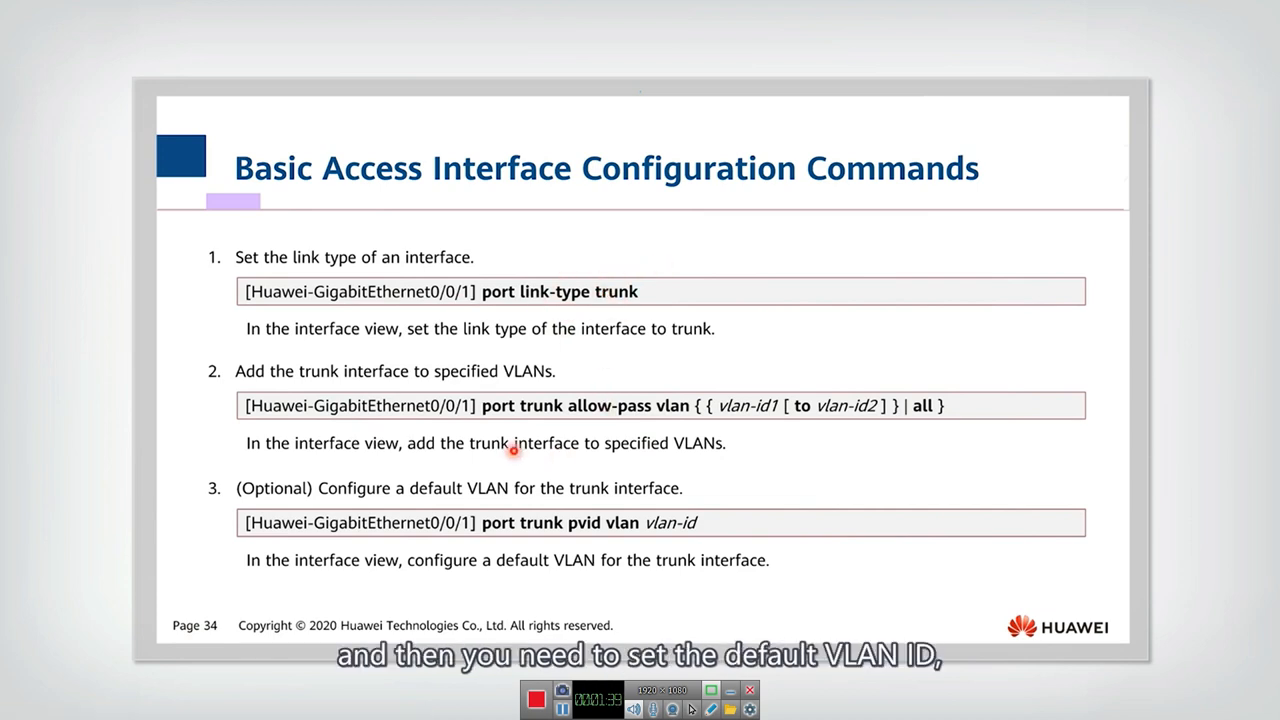
pyautogui.moveTo(550, 474)
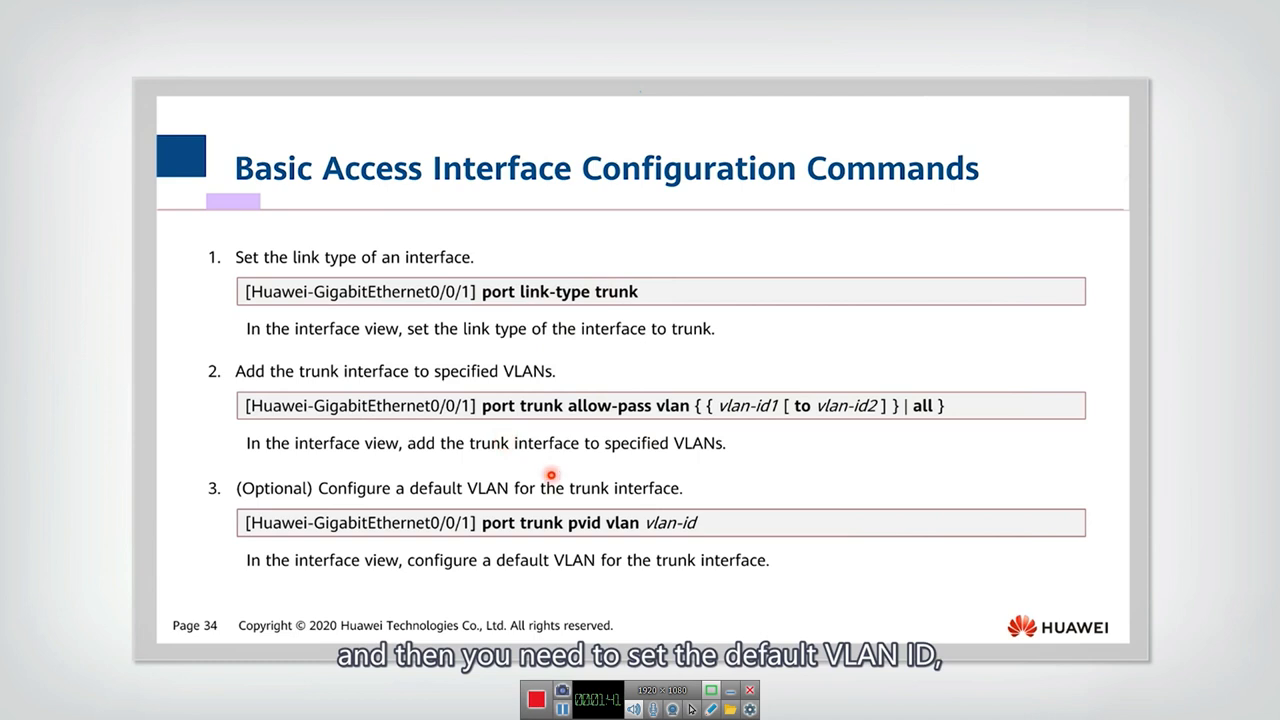
pyautogui.moveTo(629, 546)
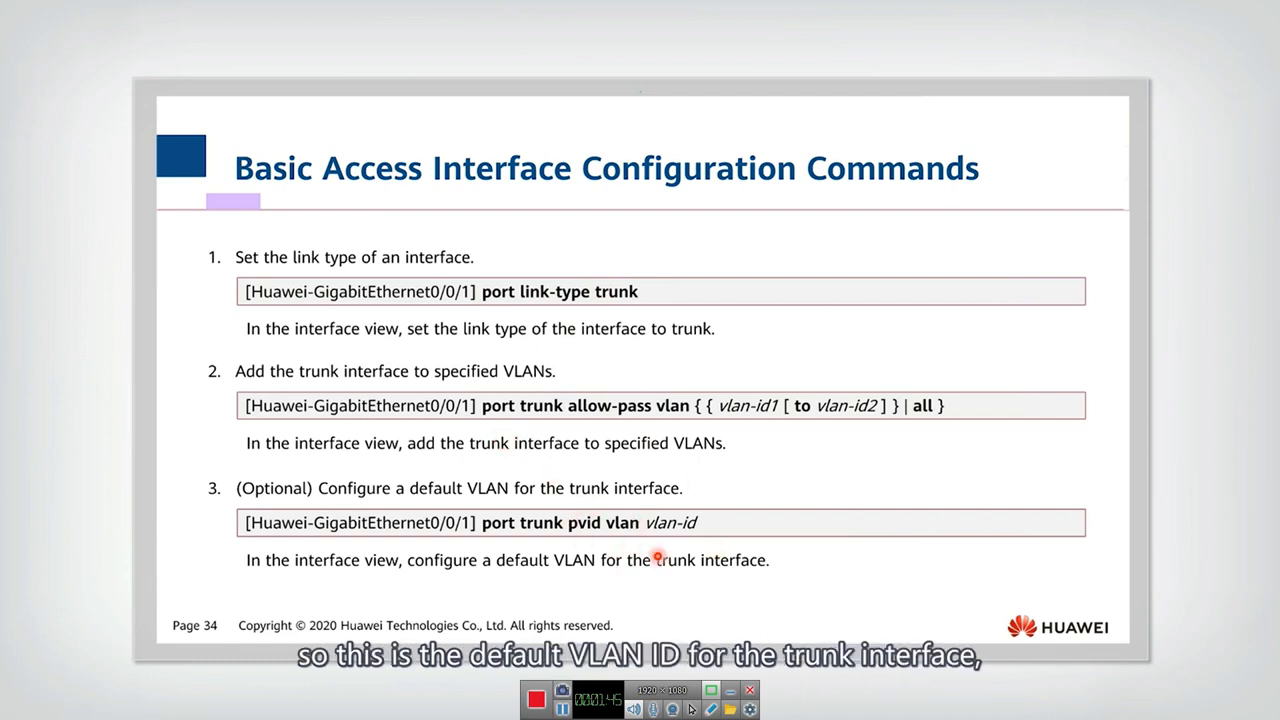
pyautogui.moveTo(548, 551)
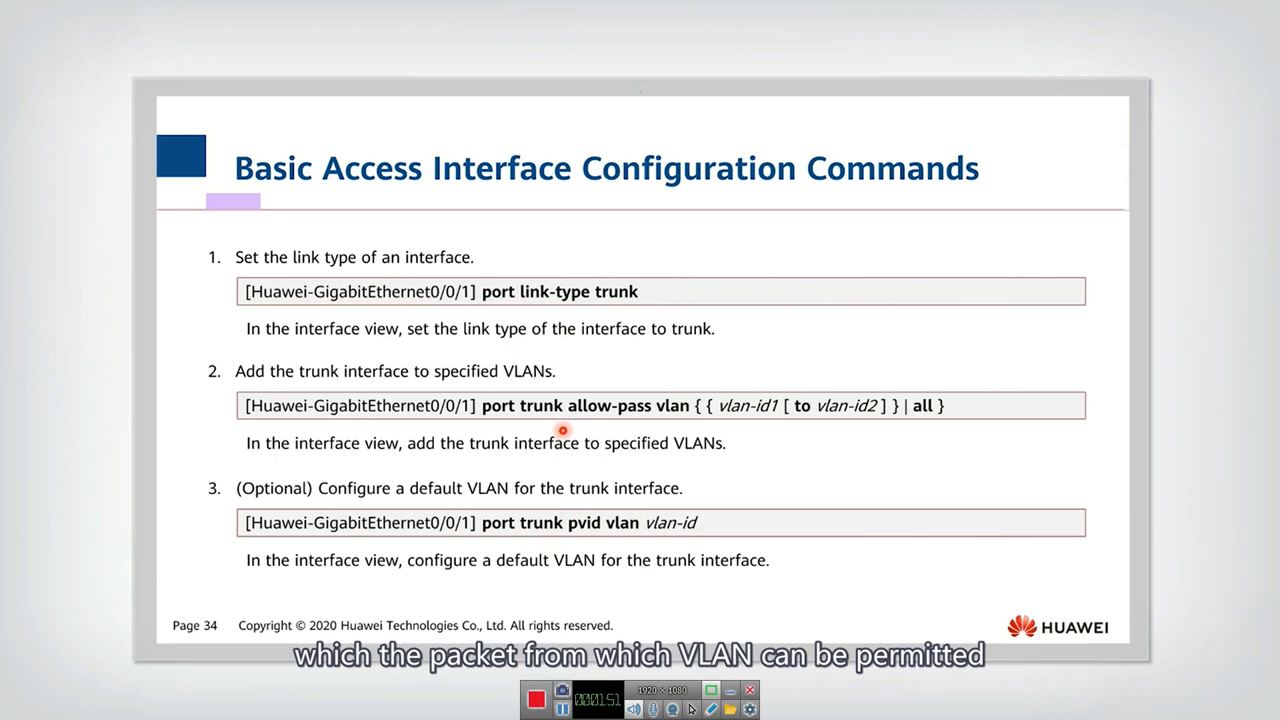
pyautogui.moveTo(742, 432)
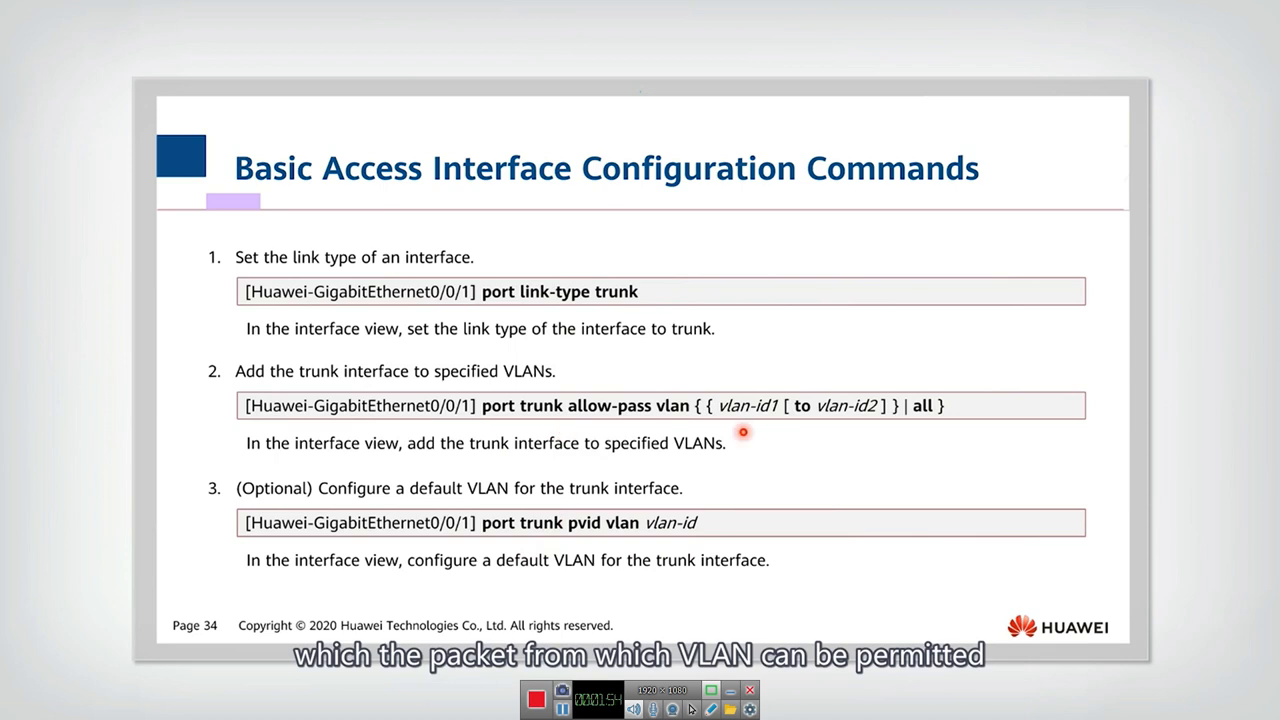
pyautogui.moveTo(712, 433)
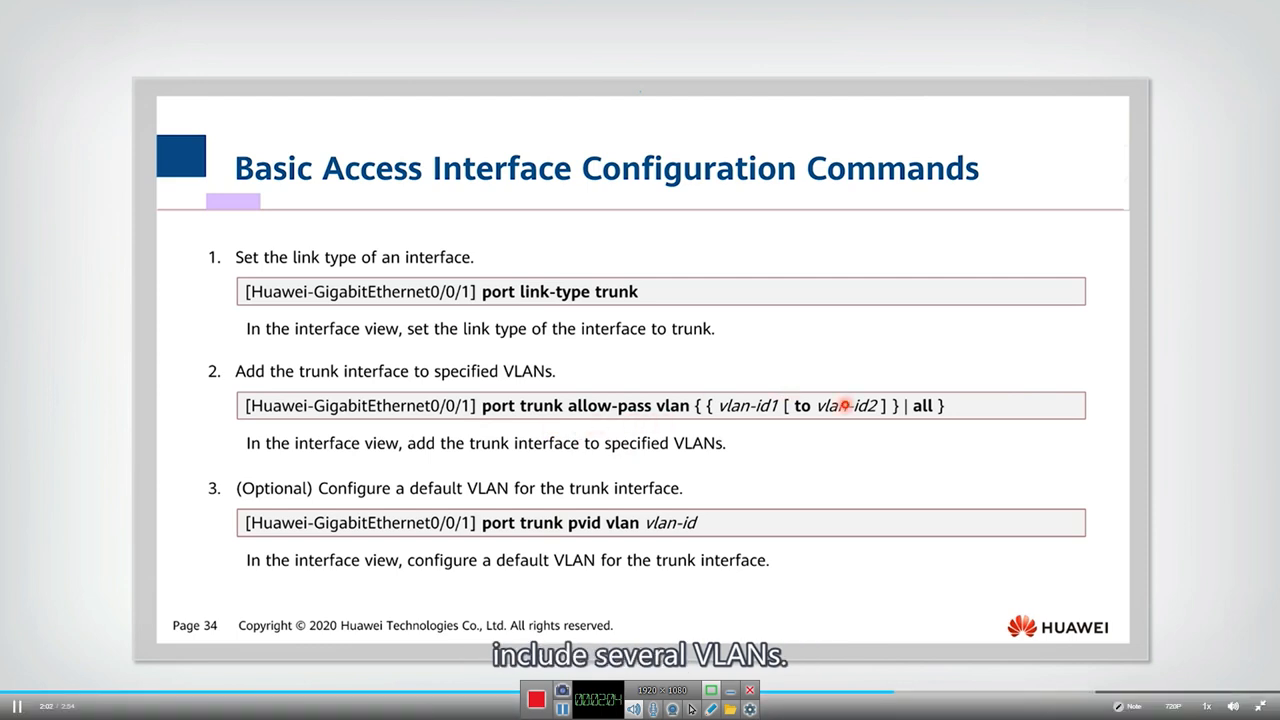
pyautogui.moveTo(968, 410)
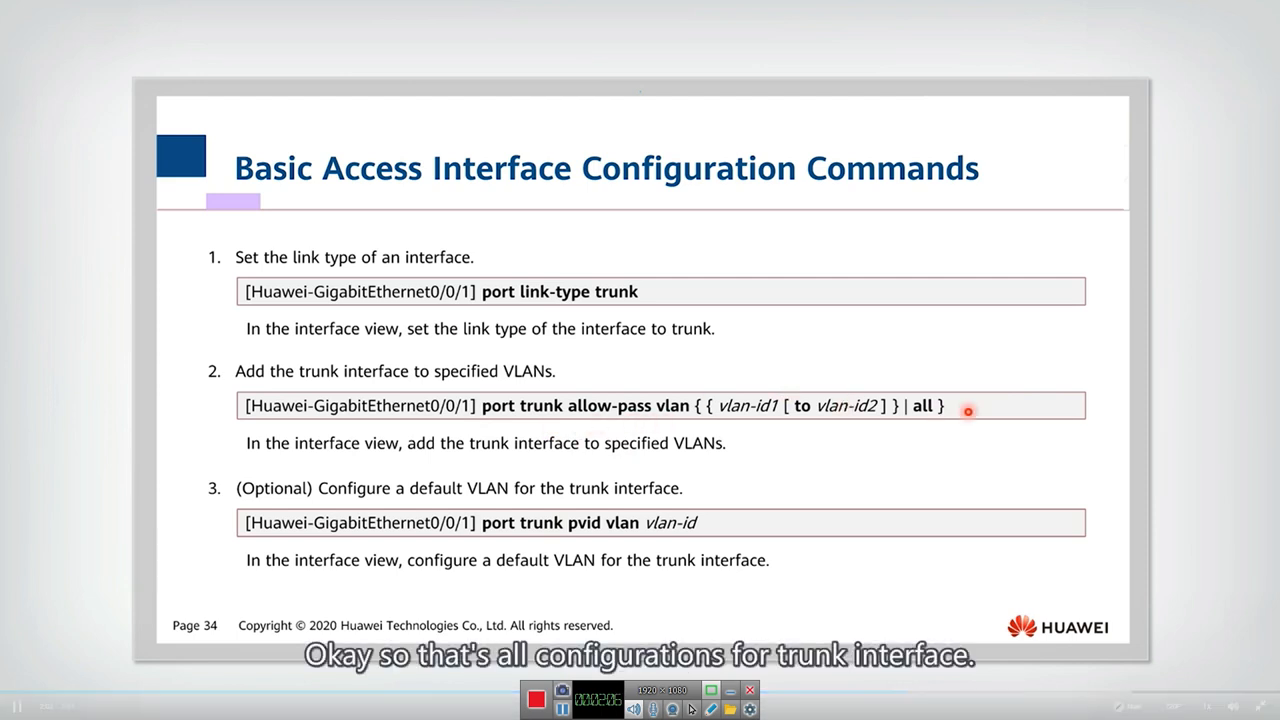
pyautogui.moveTo(644, 502)
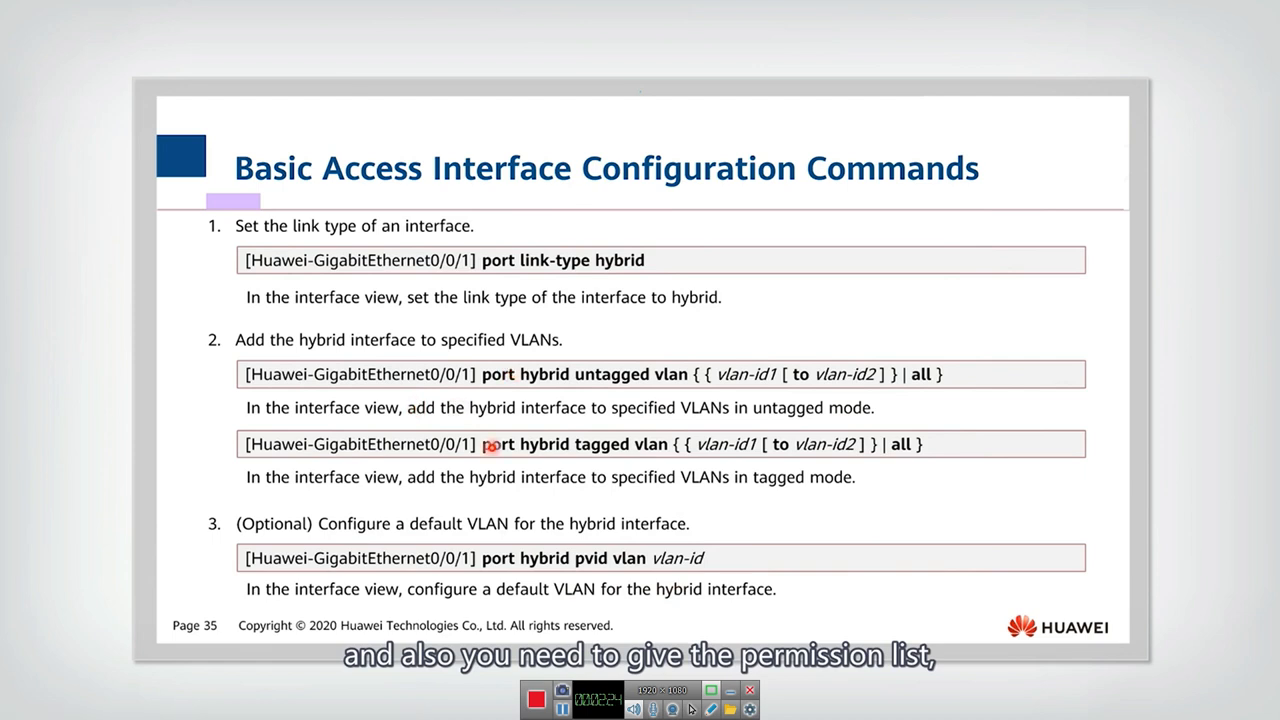
pyautogui.moveTo(528, 373)
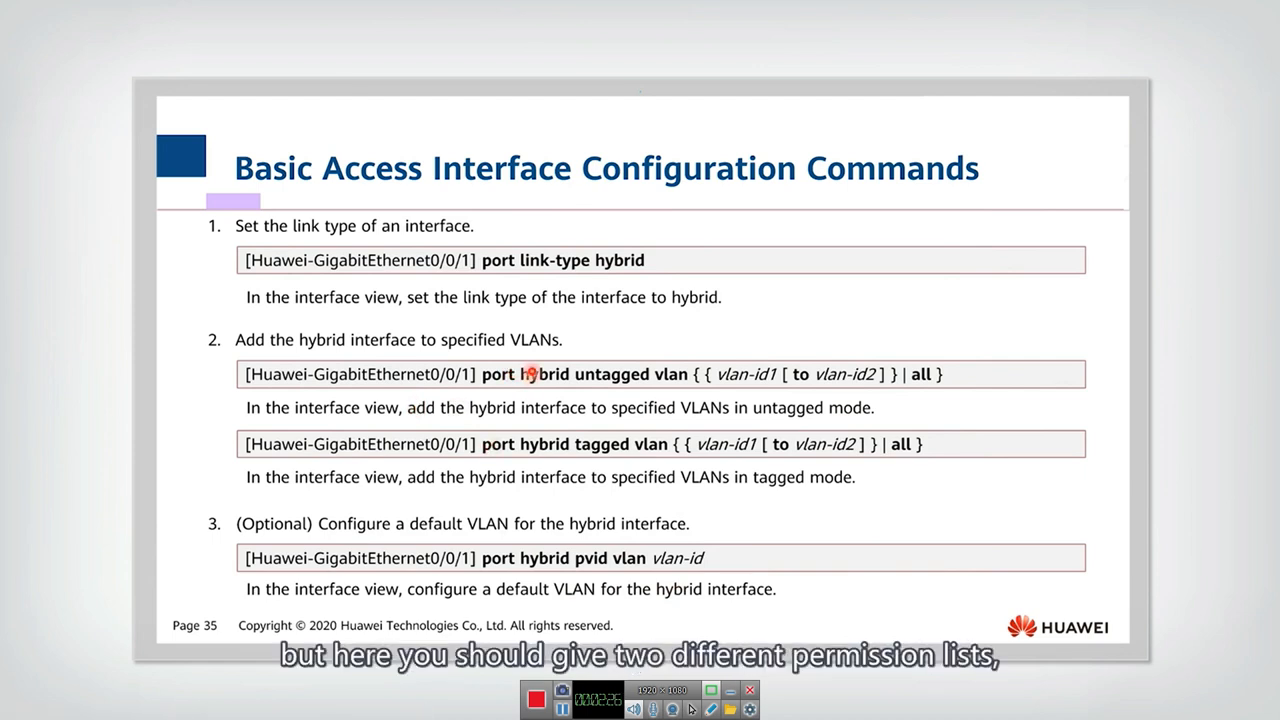
pyautogui.moveTo(497, 451)
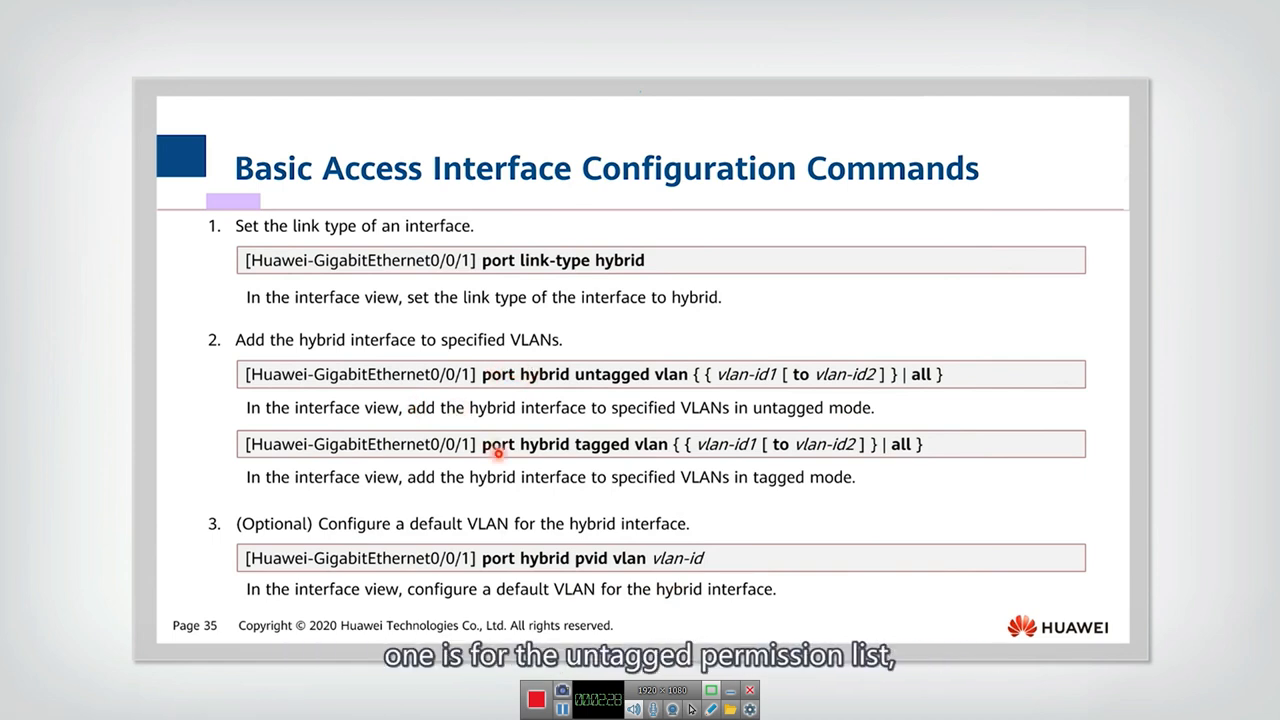
pyautogui.moveTo(676, 387)
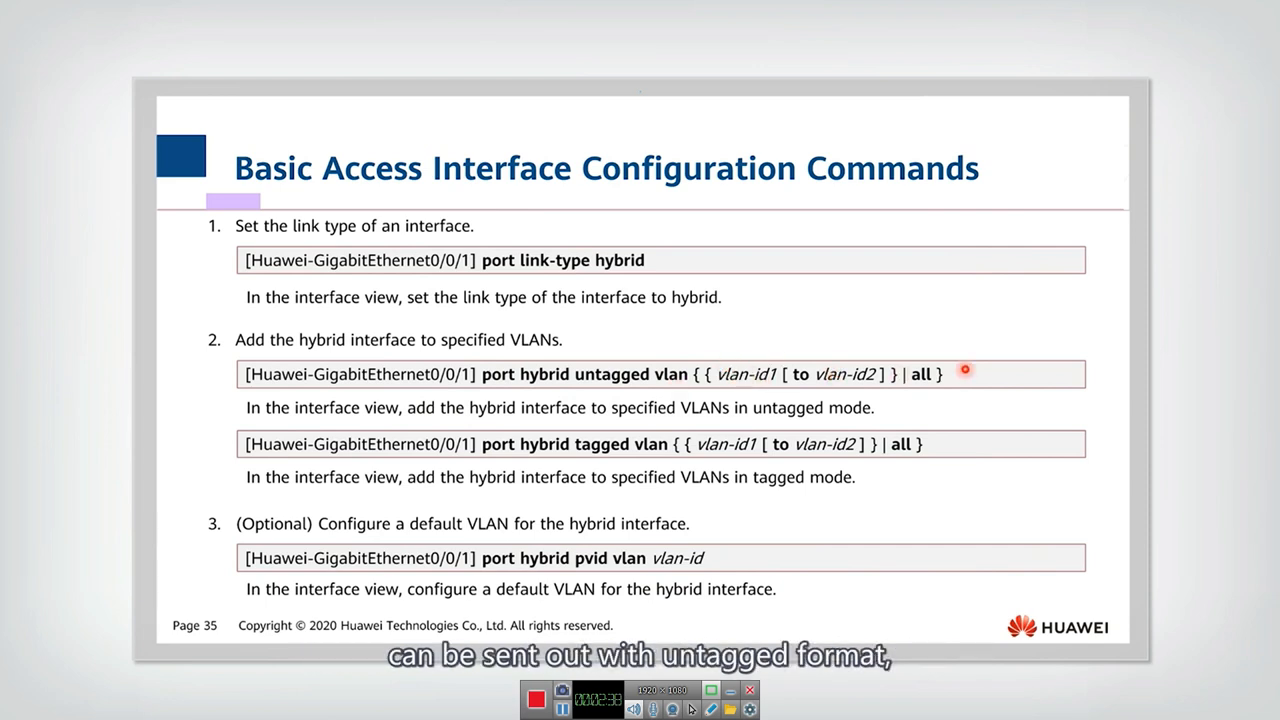
pyautogui.moveTo(630, 402)
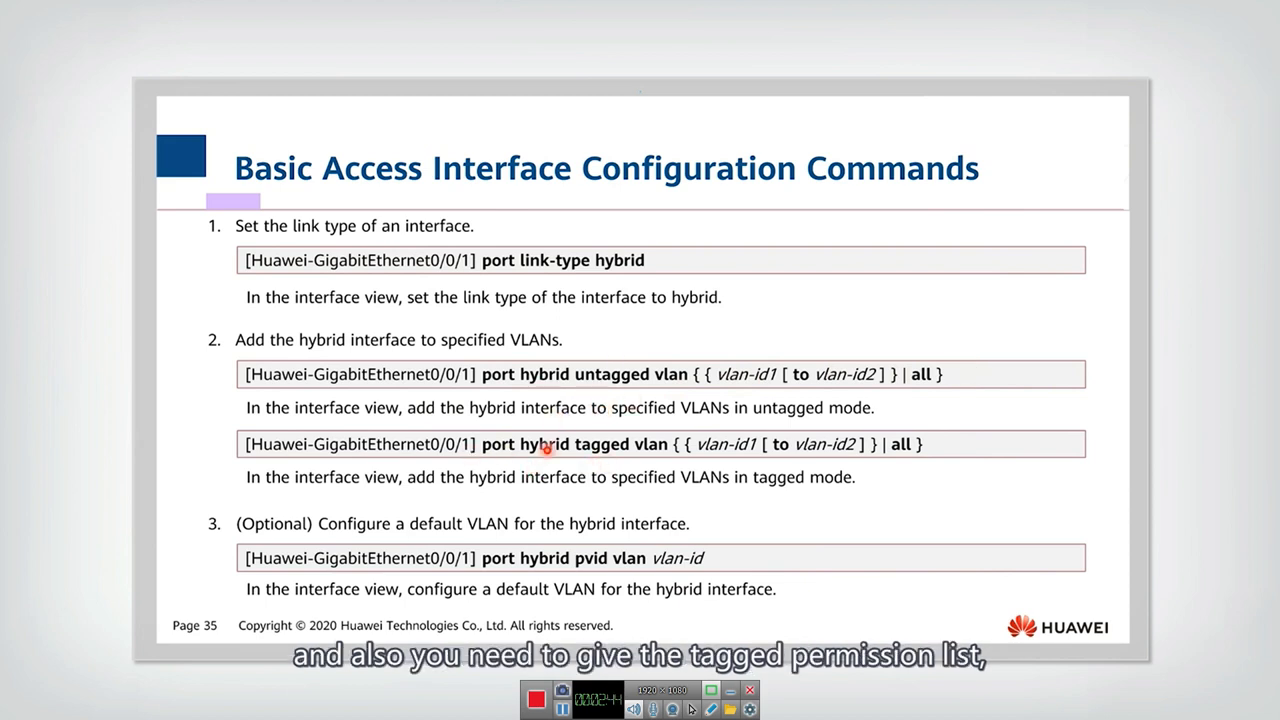
pyautogui.moveTo(967, 444)
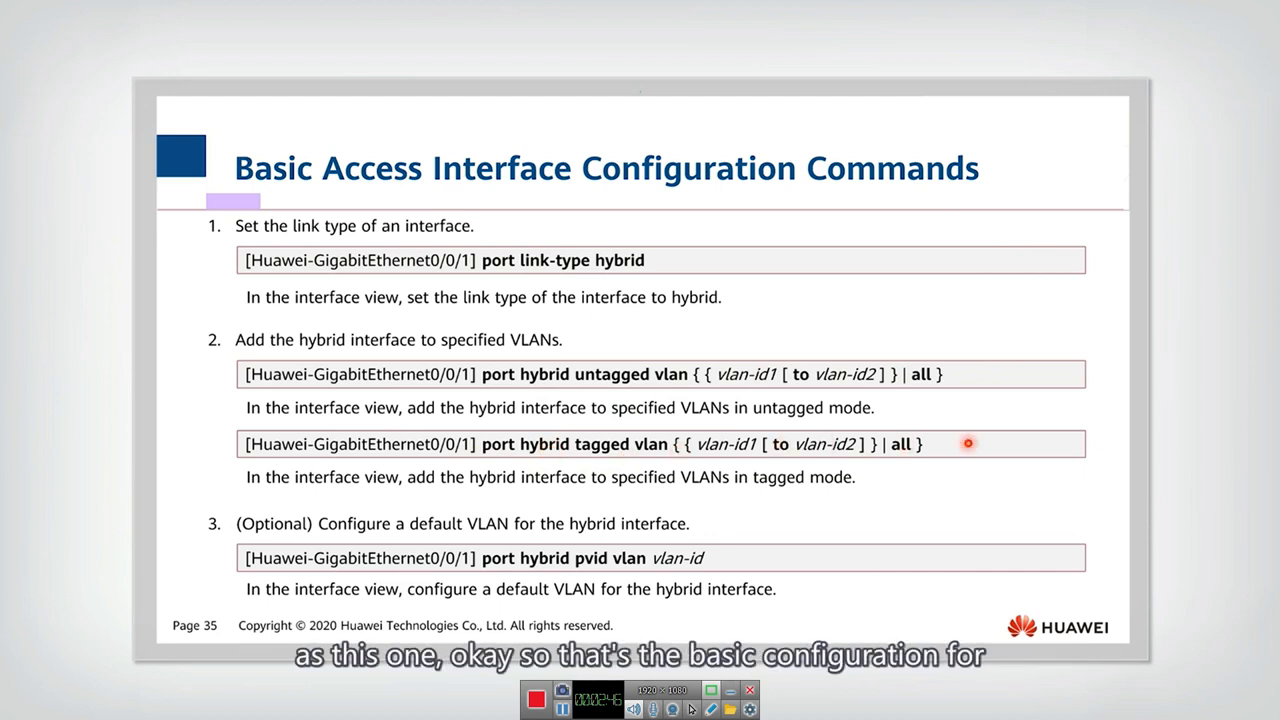